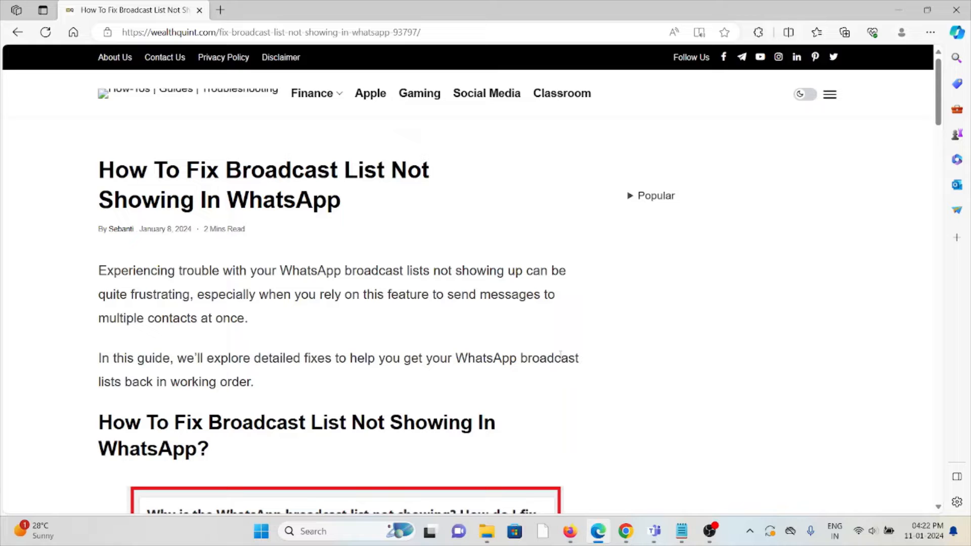
scroll("down", 3)
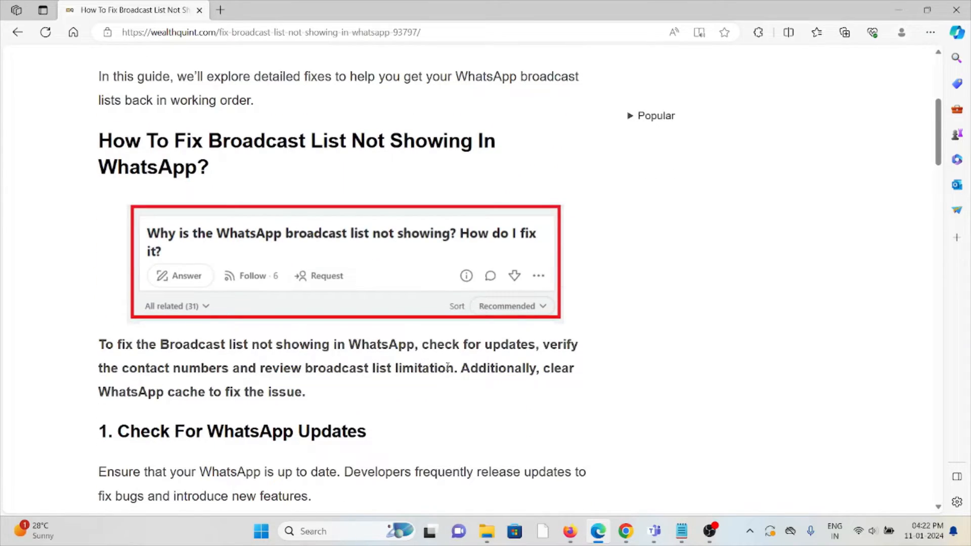
scroll("down", 3)
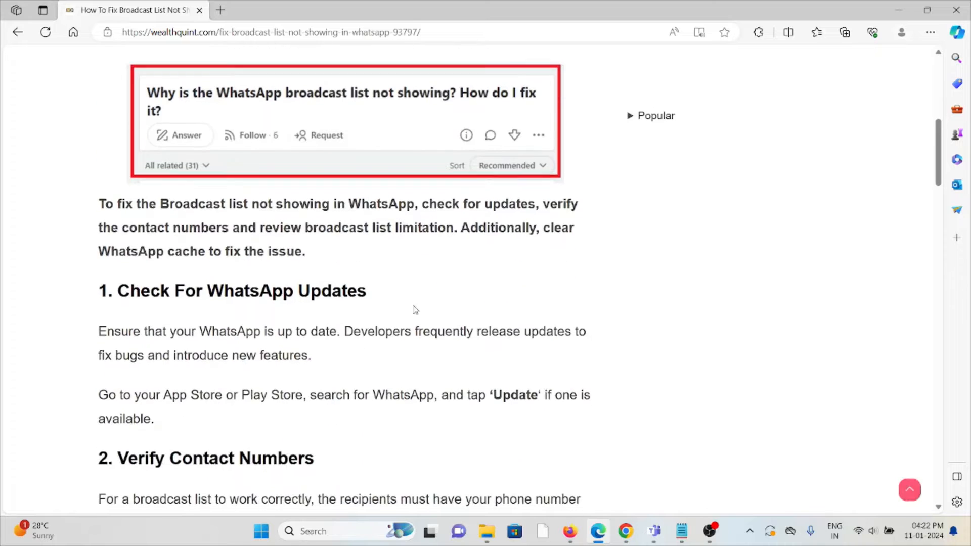
scroll("down", 3)
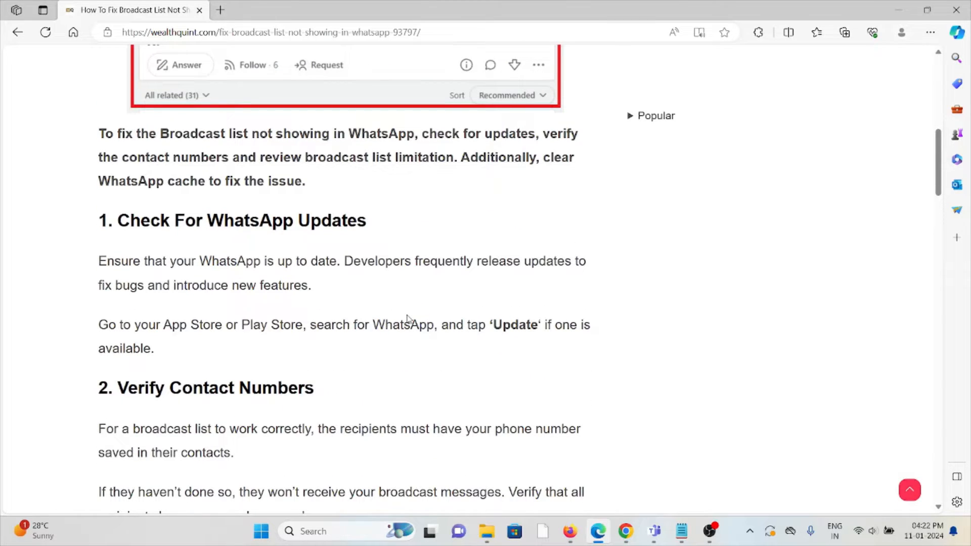
mouse_move(355, 309)
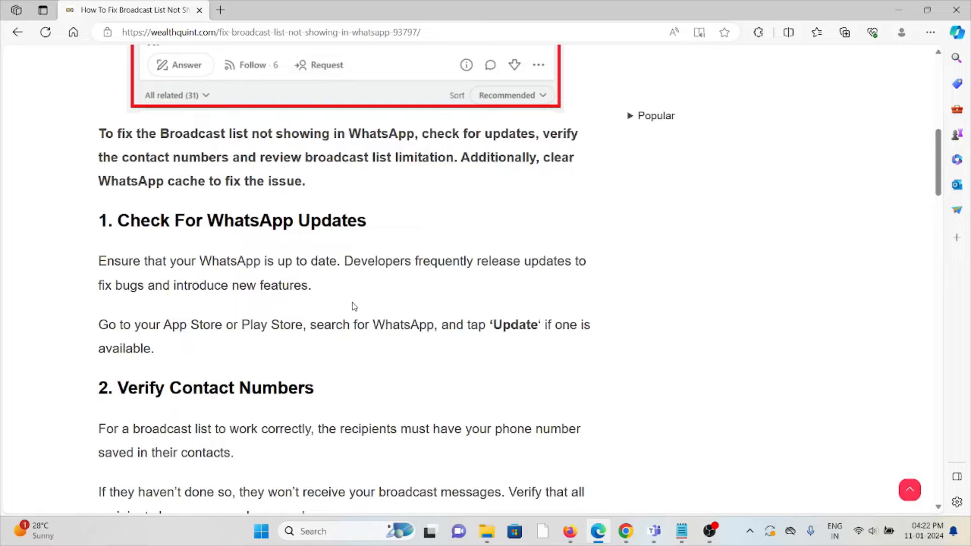
mouse_move(342, 297)
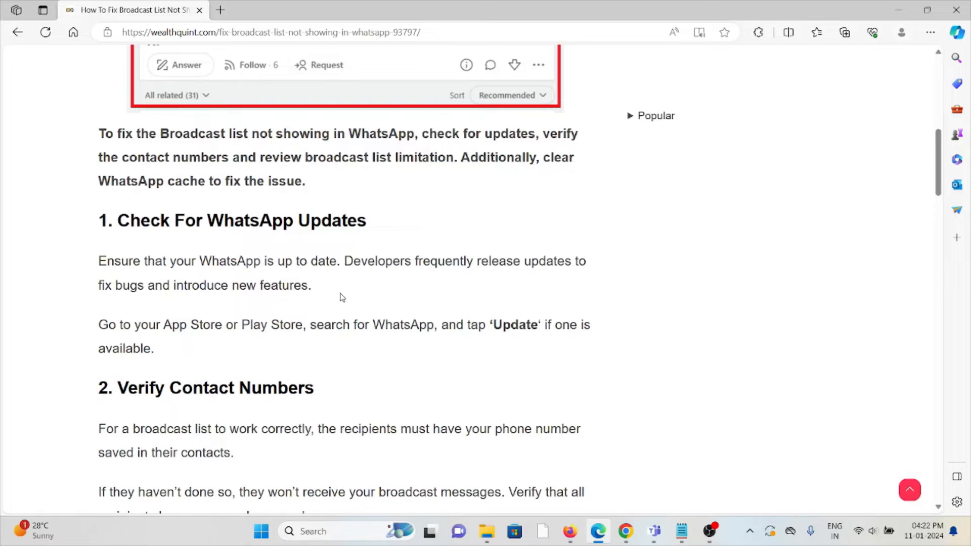
mouse_move(318, 284)
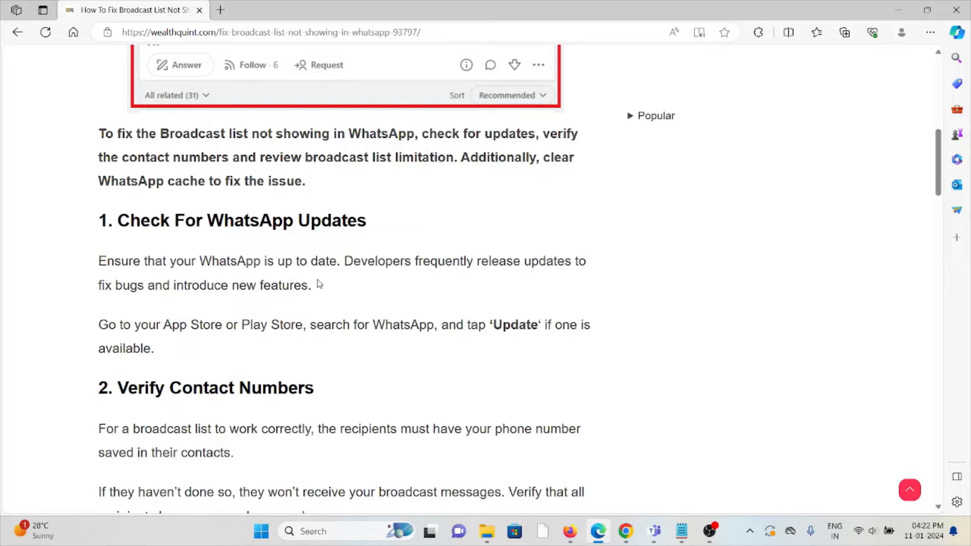
scroll("down", 3)
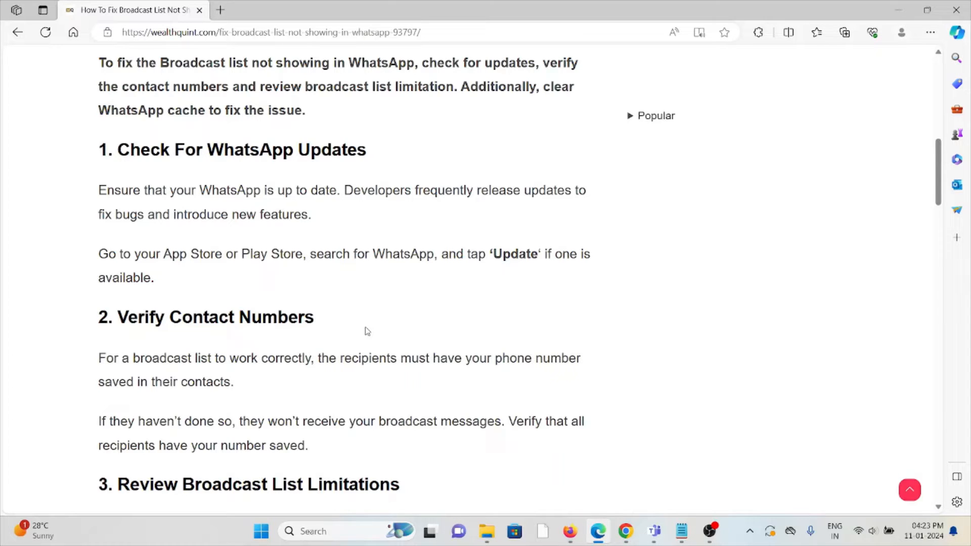
scroll("down", 3)
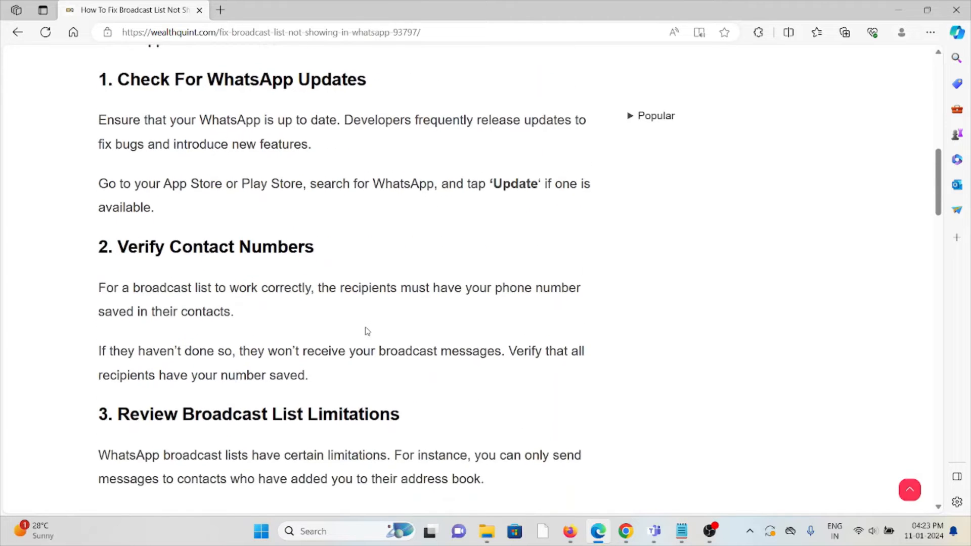
scroll("down", 3)
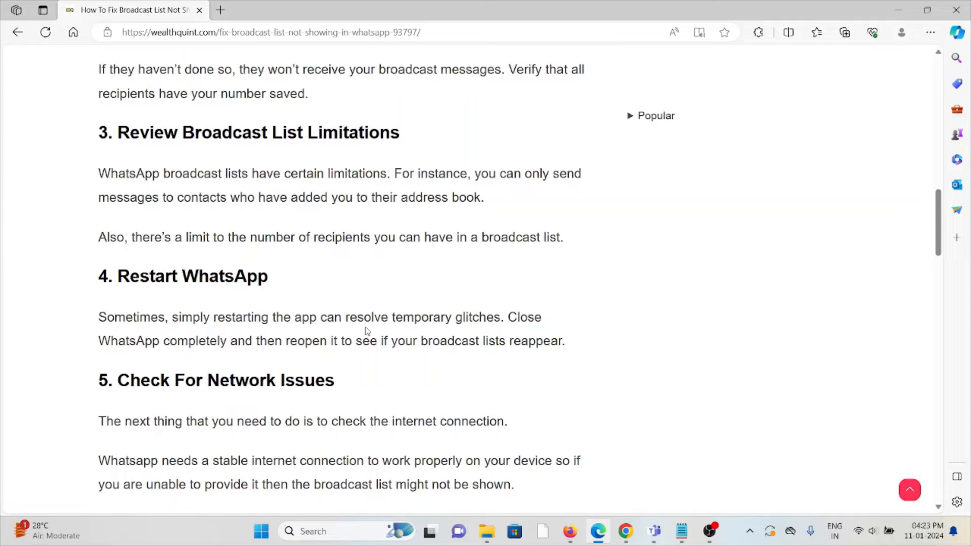
scroll("down", 3)
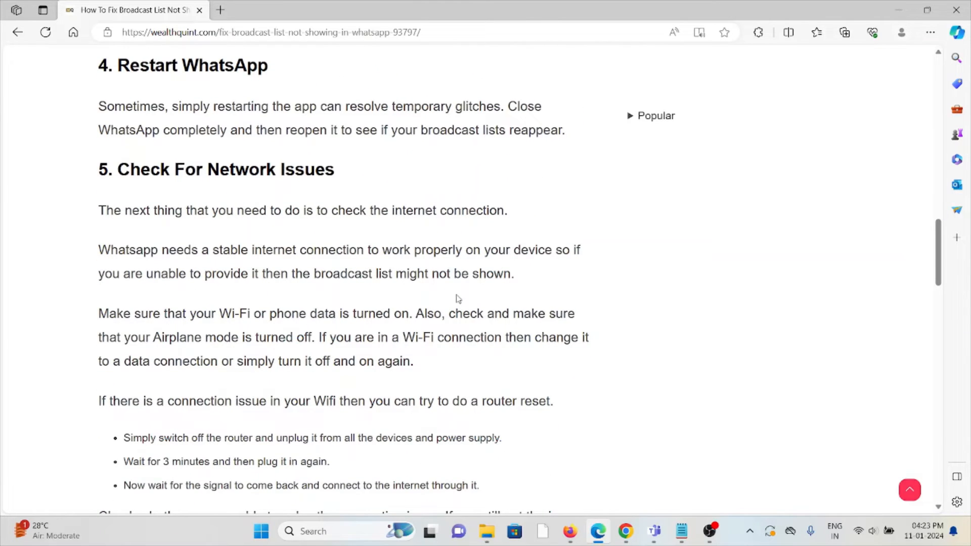
scroll("down", 3)
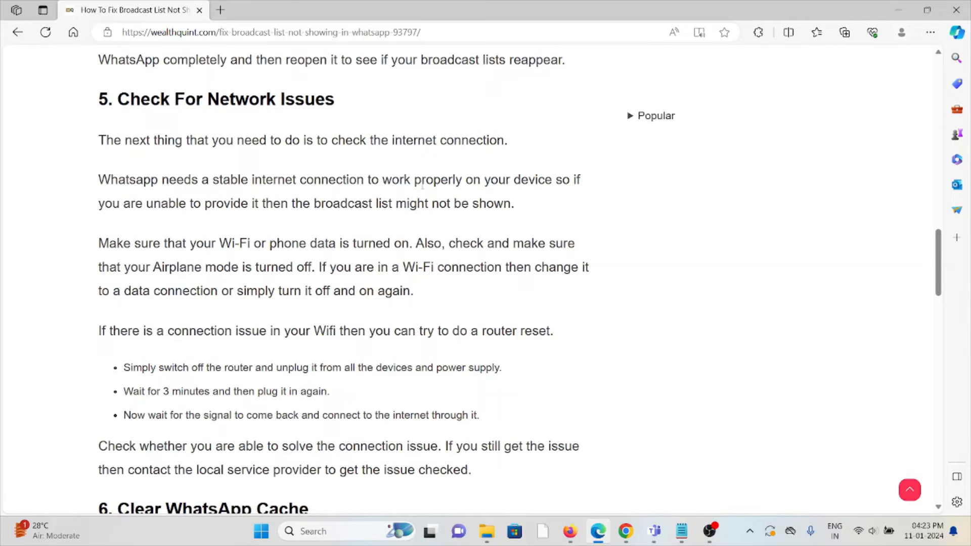
scroll("up", 3)
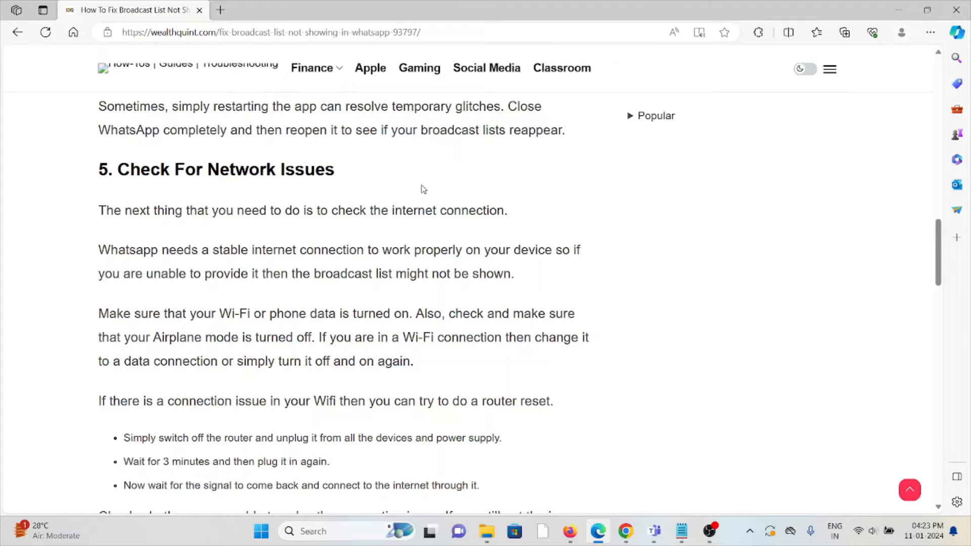
mouse_move(414, 190)
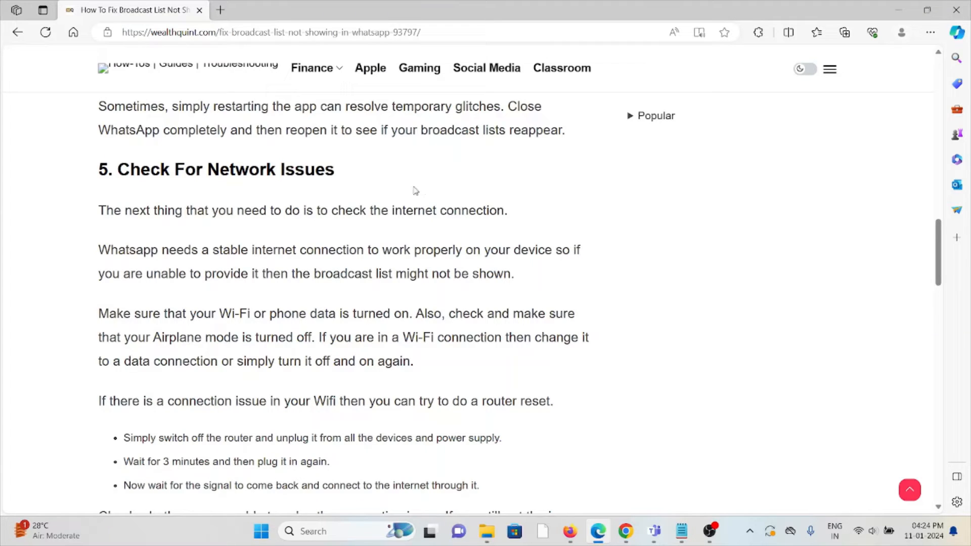
mouse_move(408, 189)
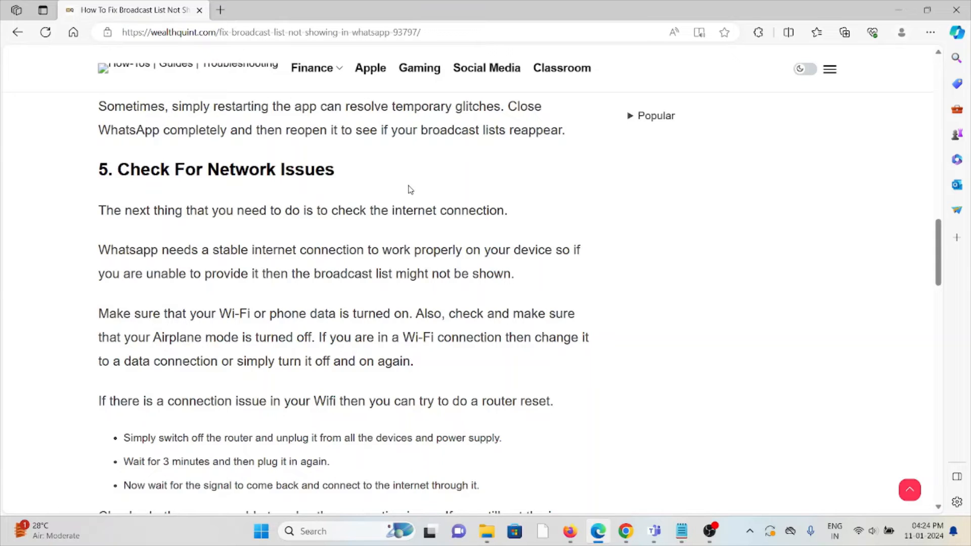
scroll("down", 3)
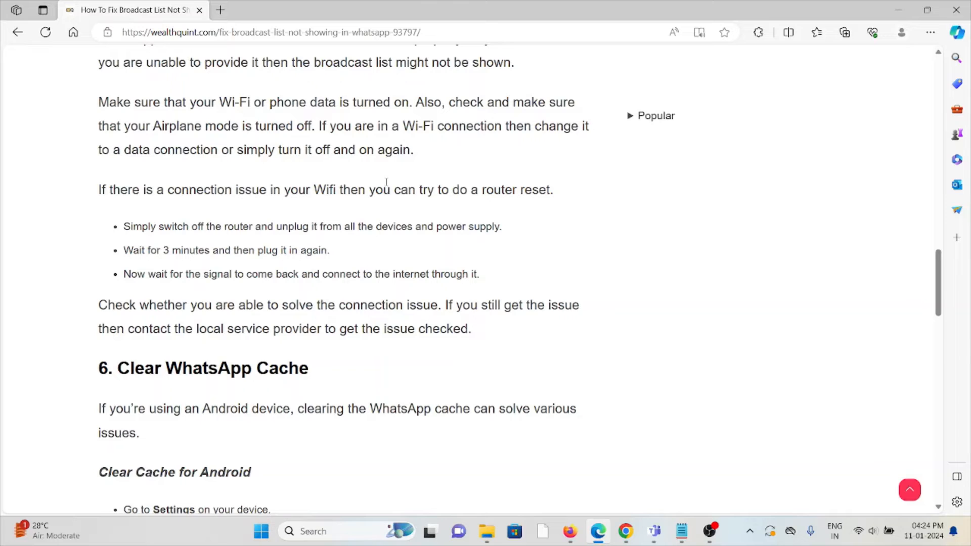
scroll("down", 3)
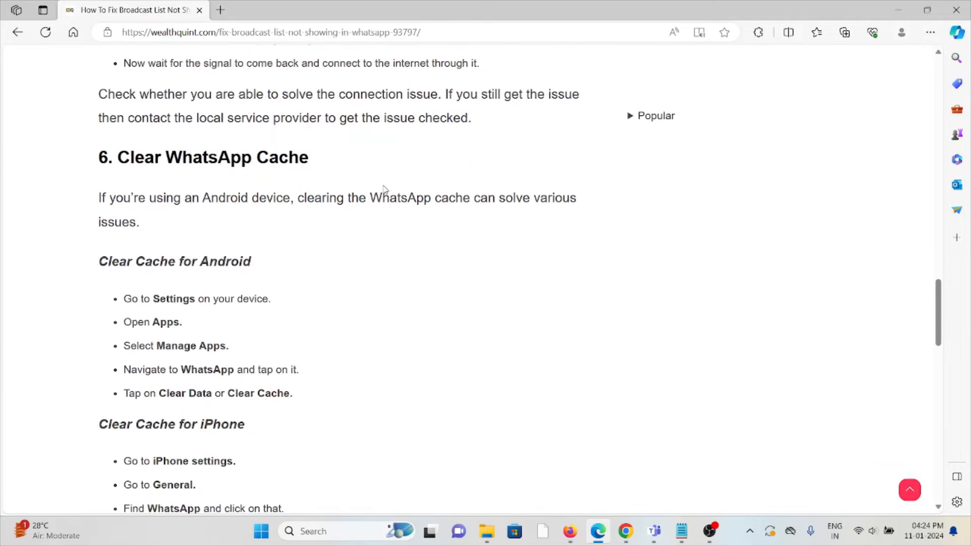
scroll("up", 3)
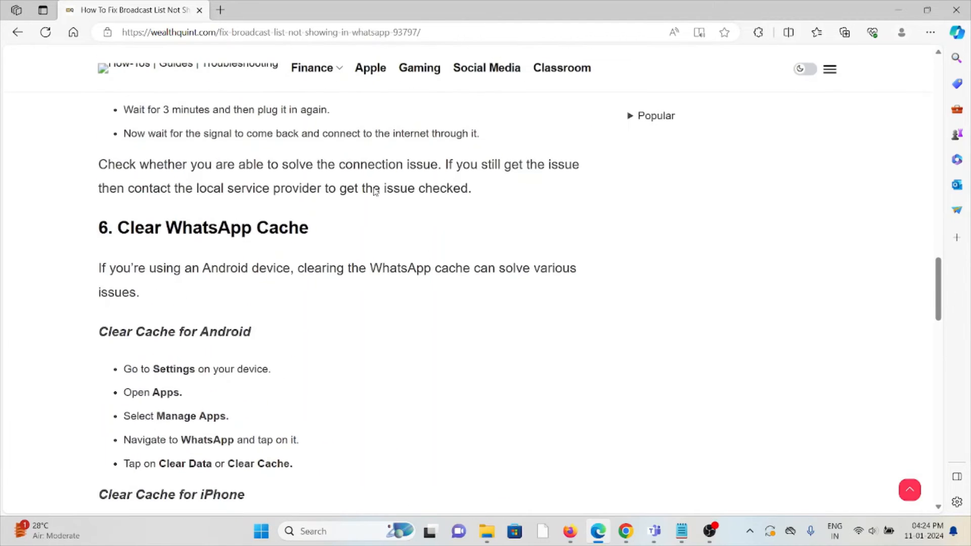
scroll("up", 3)
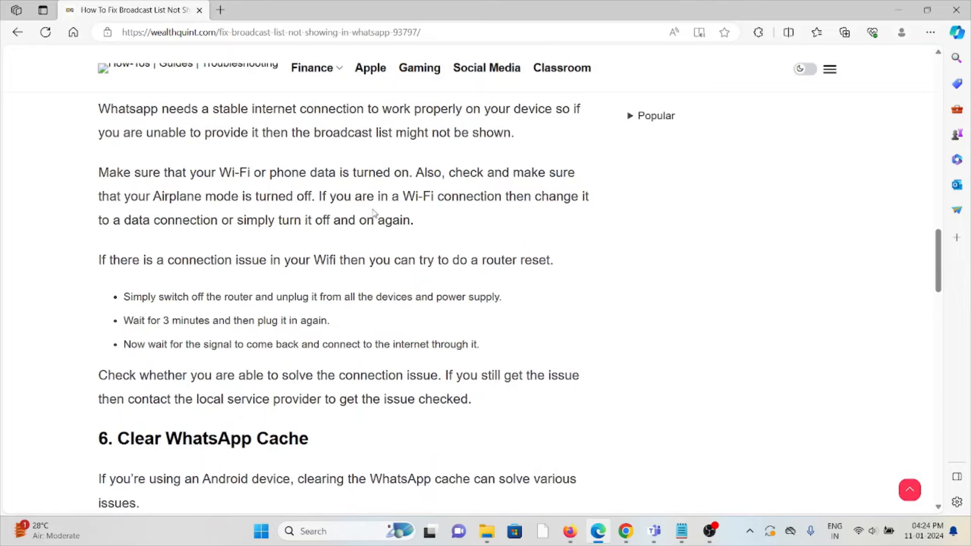
scroll("down", 3)
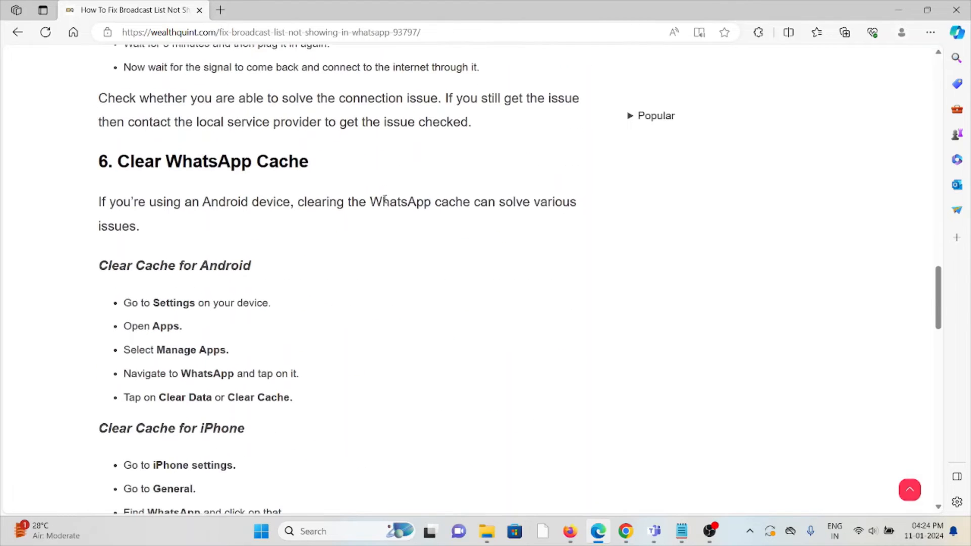
scroll("down", 3)
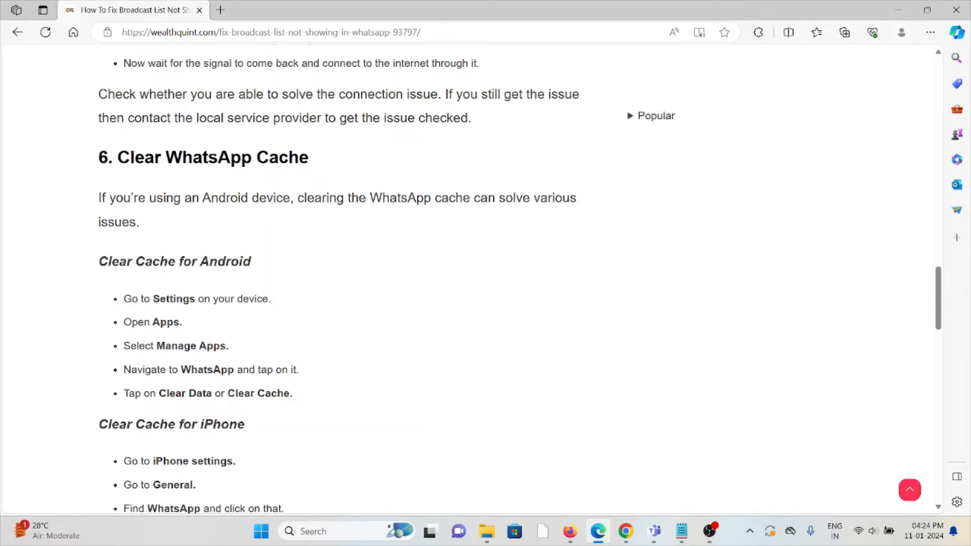
scroll("down", 3)
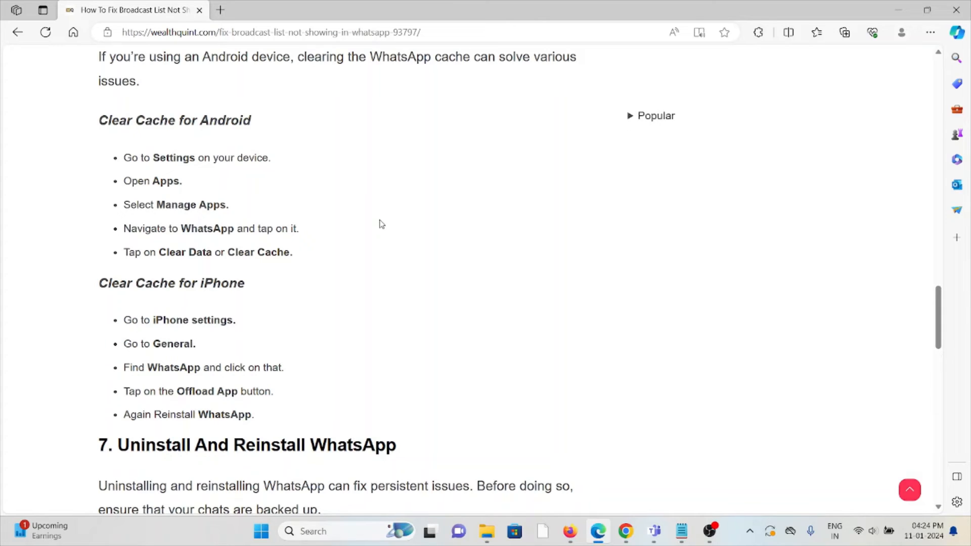
scroll("down", 3)
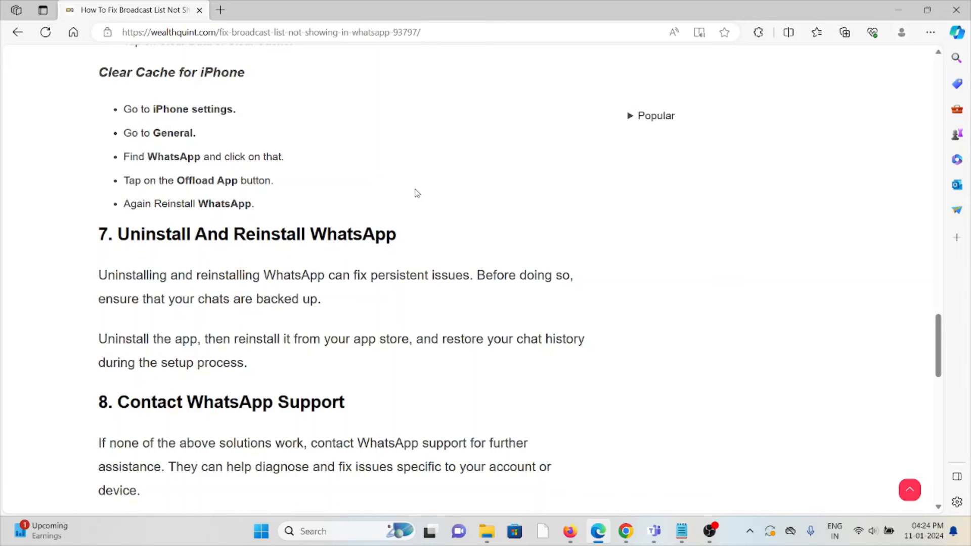
scroll("down", 3)
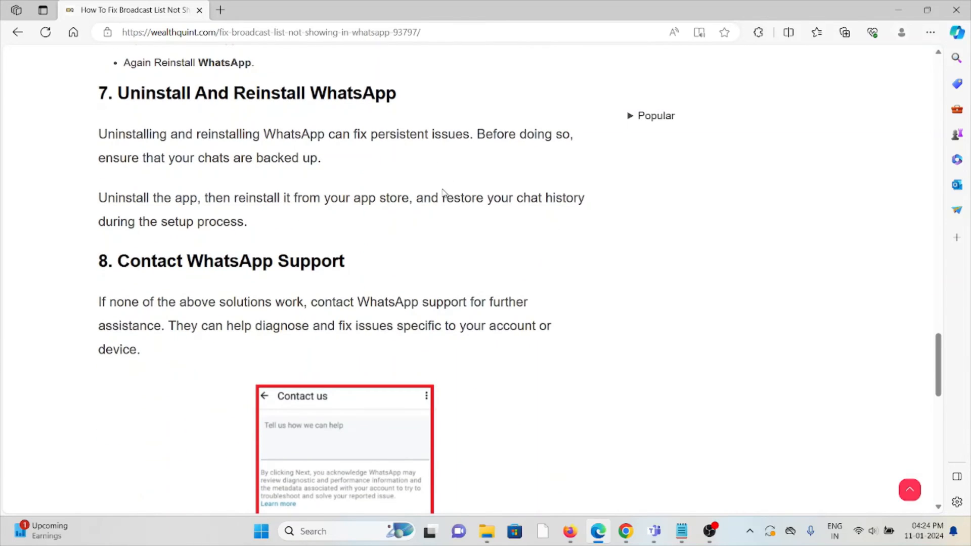
scroll("down", 3)
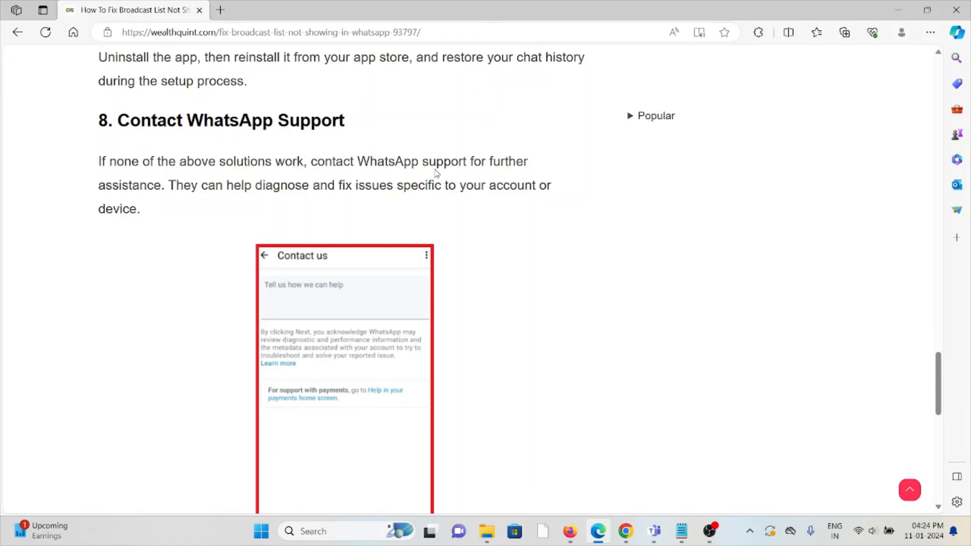
scroll("up", 3)
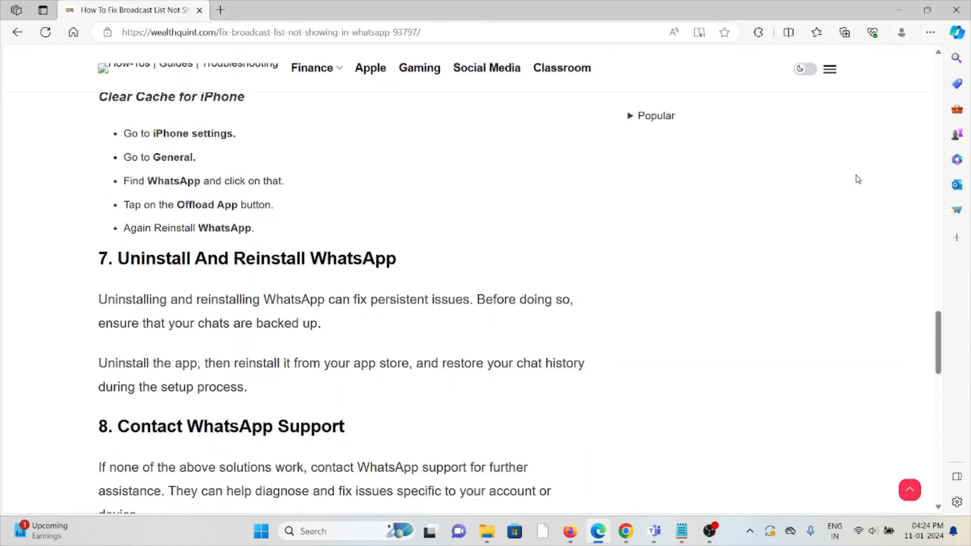
scroll("up", 3)
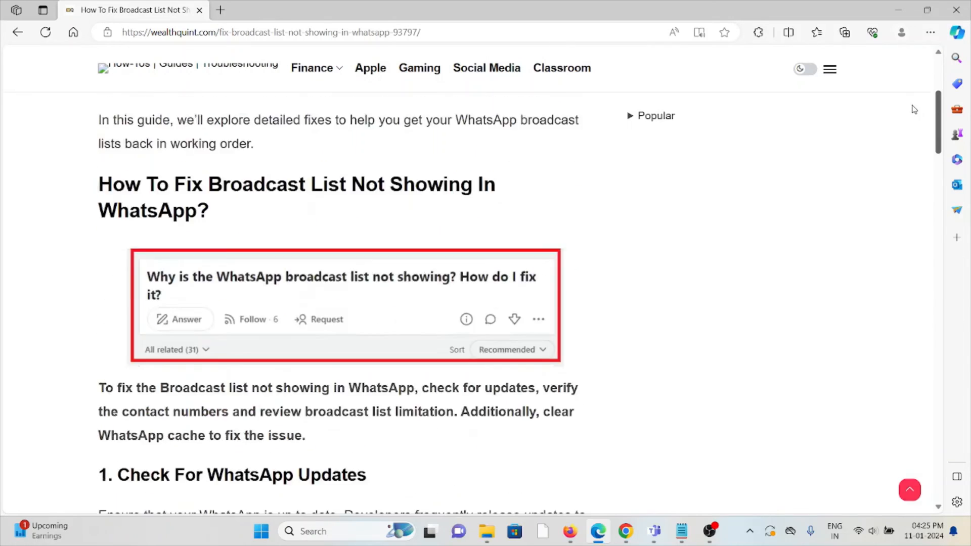
scroll("up", 3)
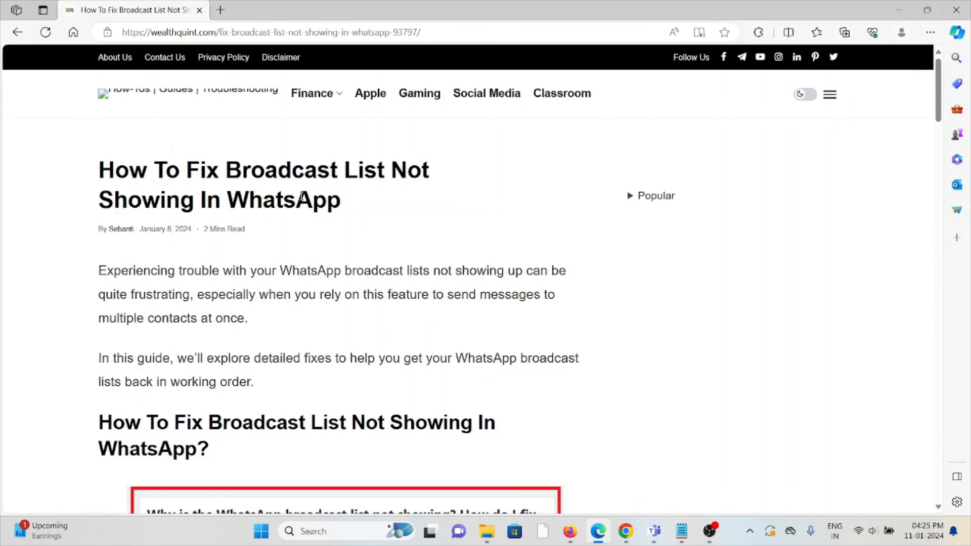
scroll("down", 3)
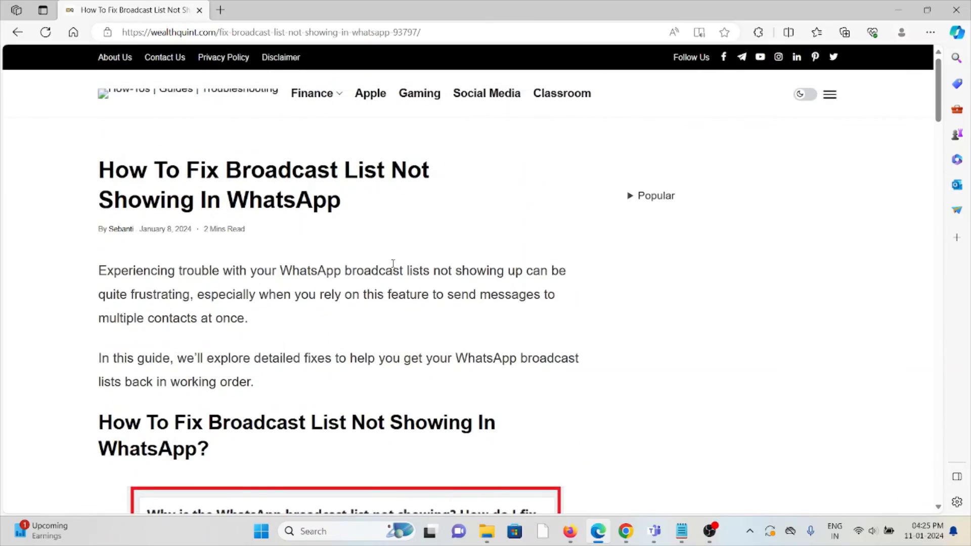
scroll("down", 3)
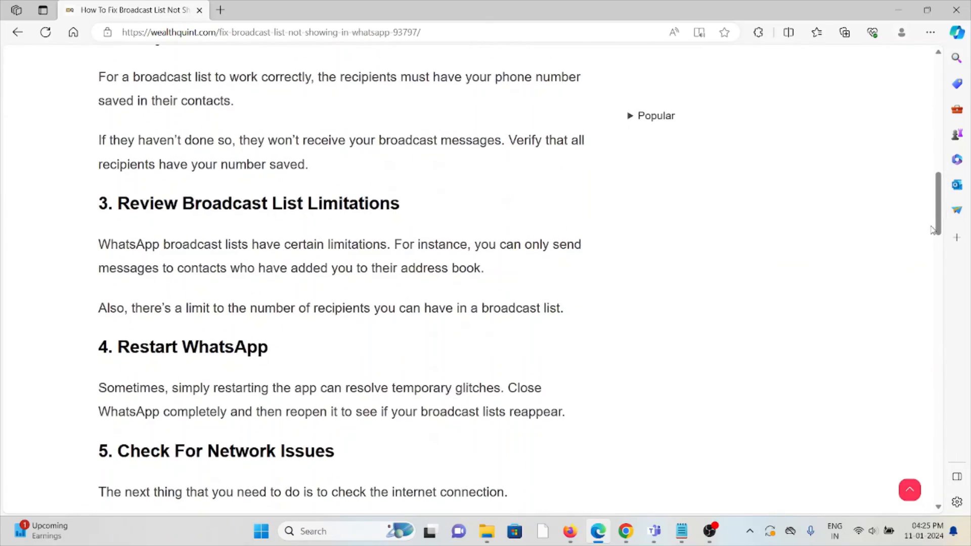
scroll("down", 3)
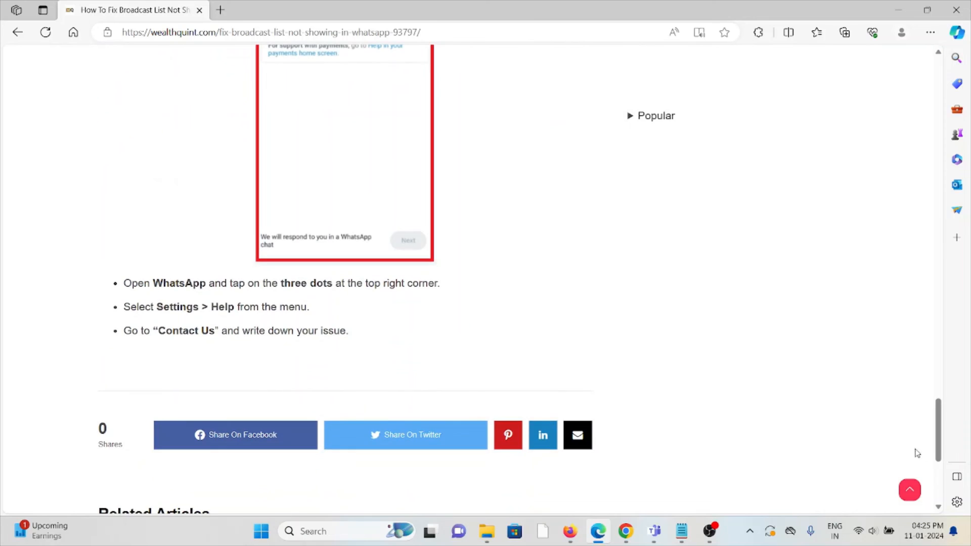
scroll("up", 3)
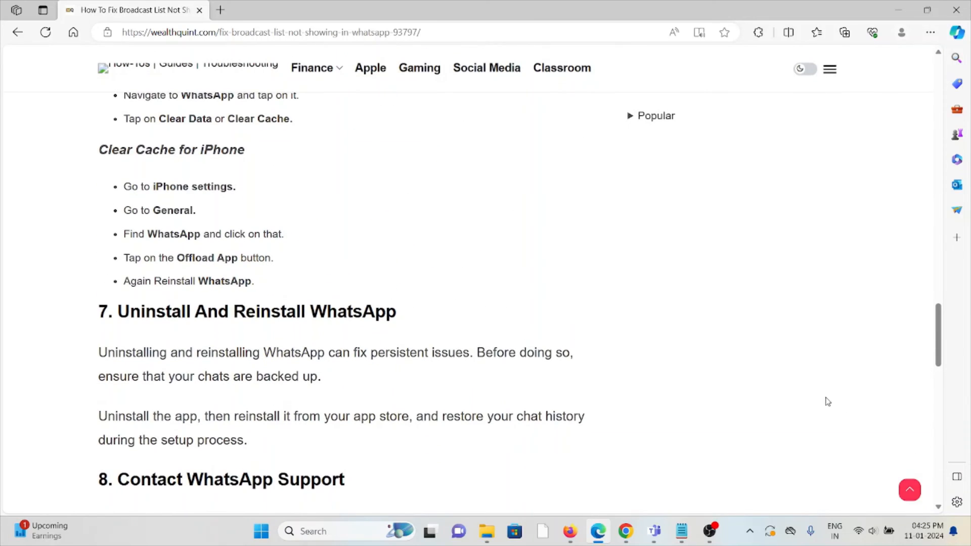